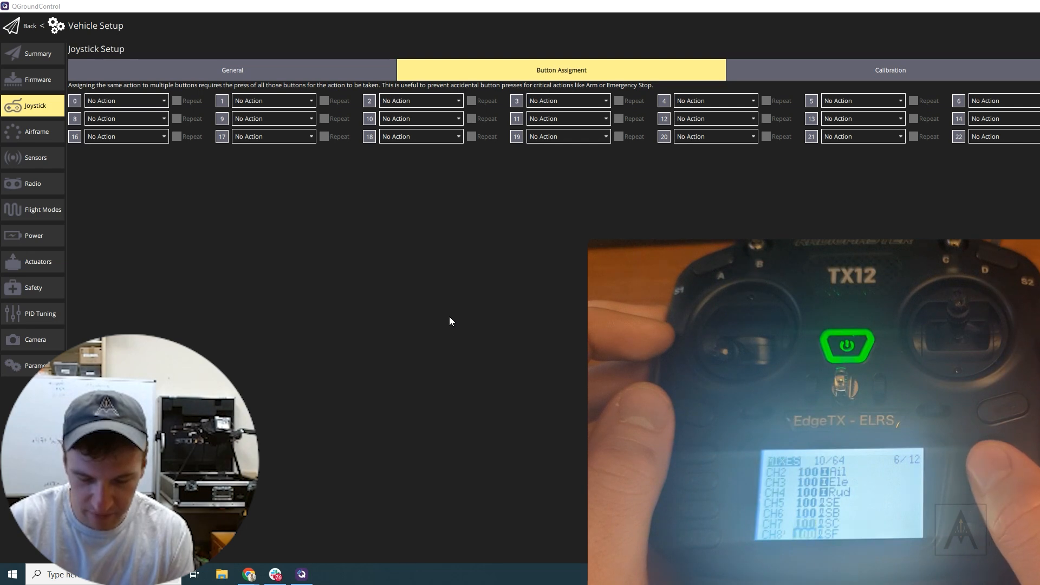
# - Show the joystick Calibration page with the TX12 controller's live axis readings
pyautogui.click(889, 70)
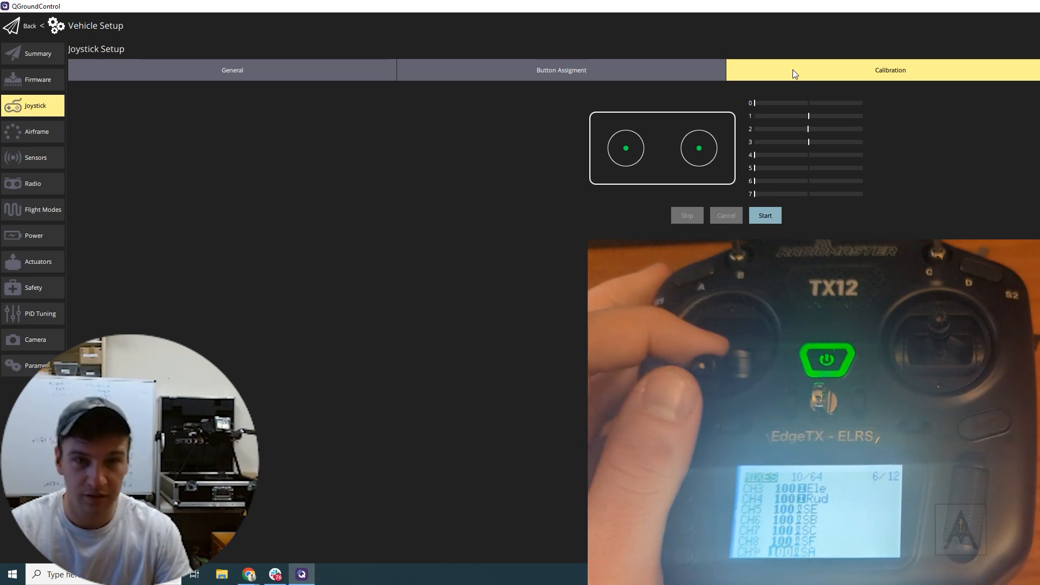
# - Switch back to the Button Assignment page, where all buttons still have no action
pyautogui.click(560, 69)
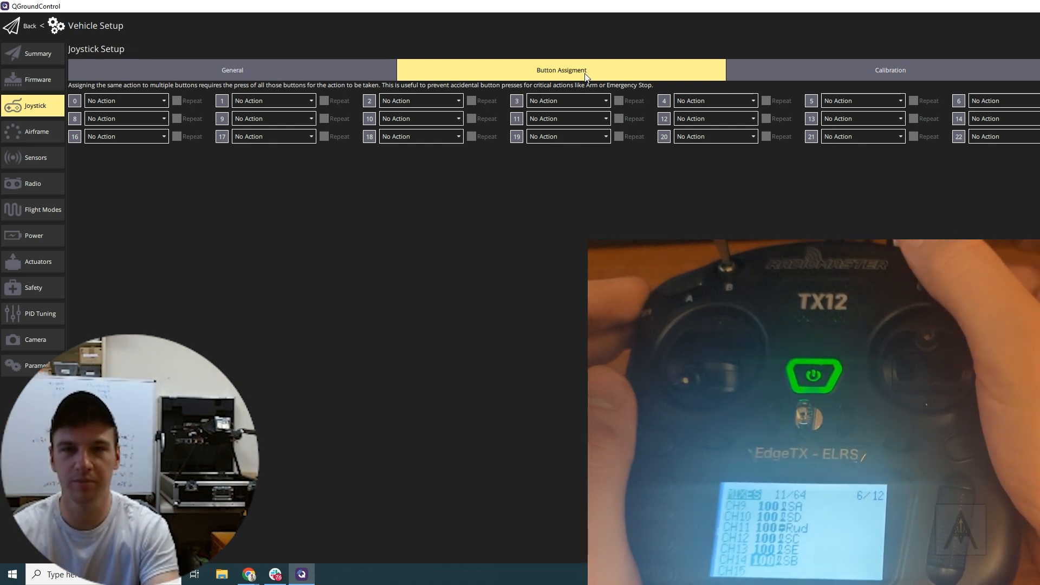
# - Set joystick button 3's action to Stabilized flight mode
pyautogui.click(567, 100)
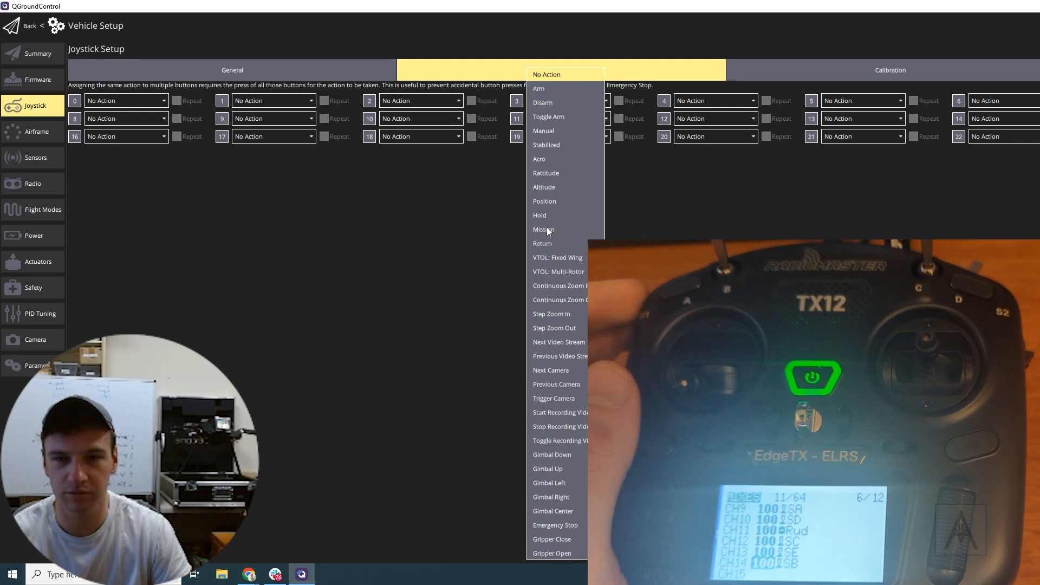
pyautogui.click(546, 145)
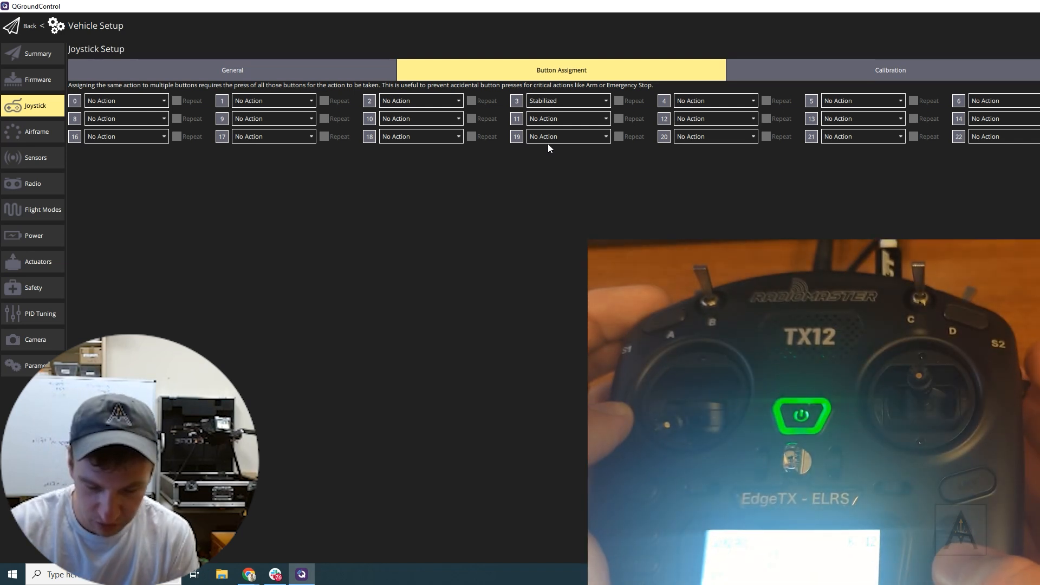
pyautogui.click(889, 70)
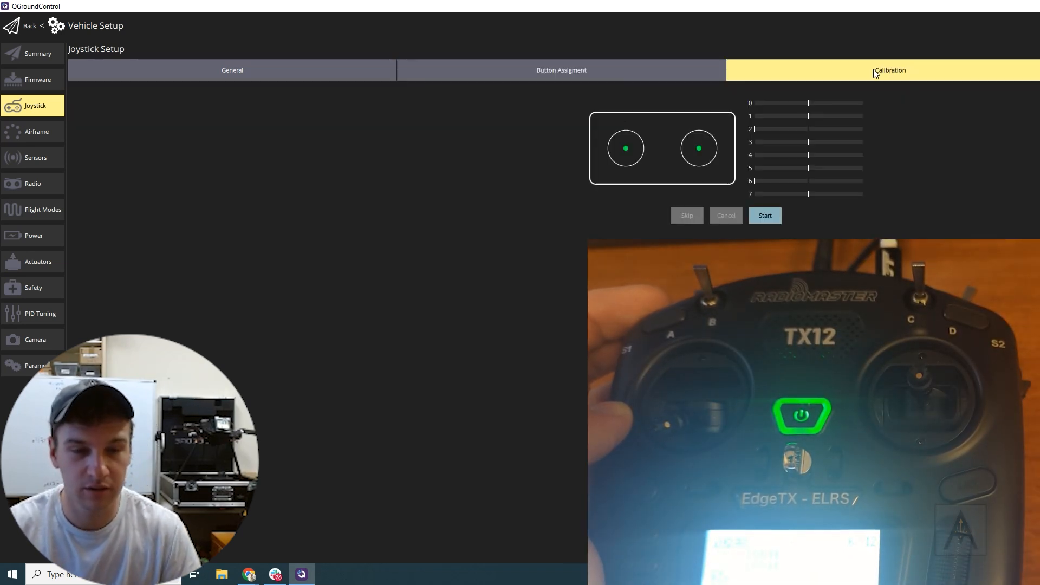
pyautogui.moveTo(759, 163)
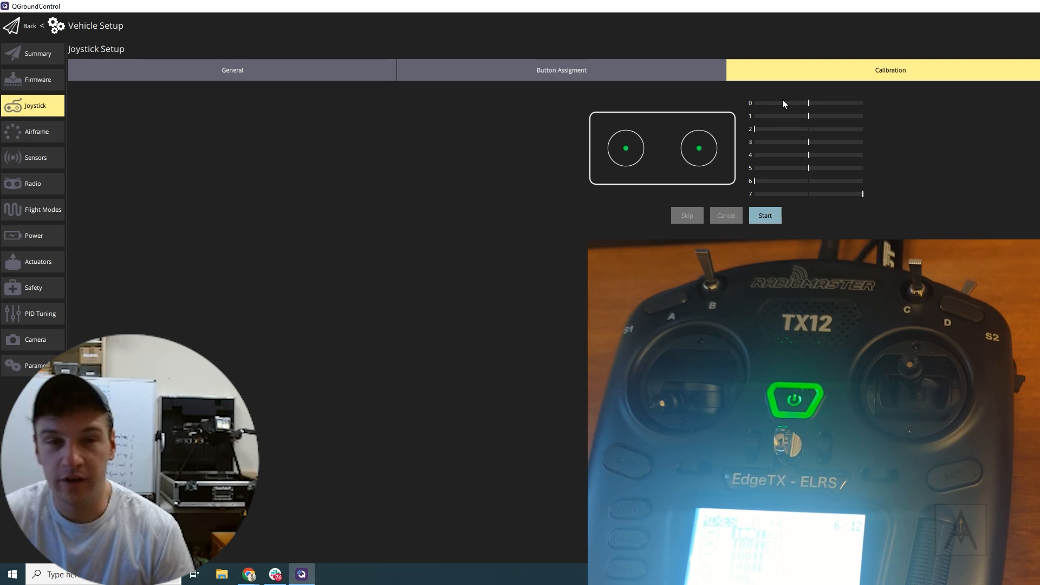
pyautogui.click(561, 69)
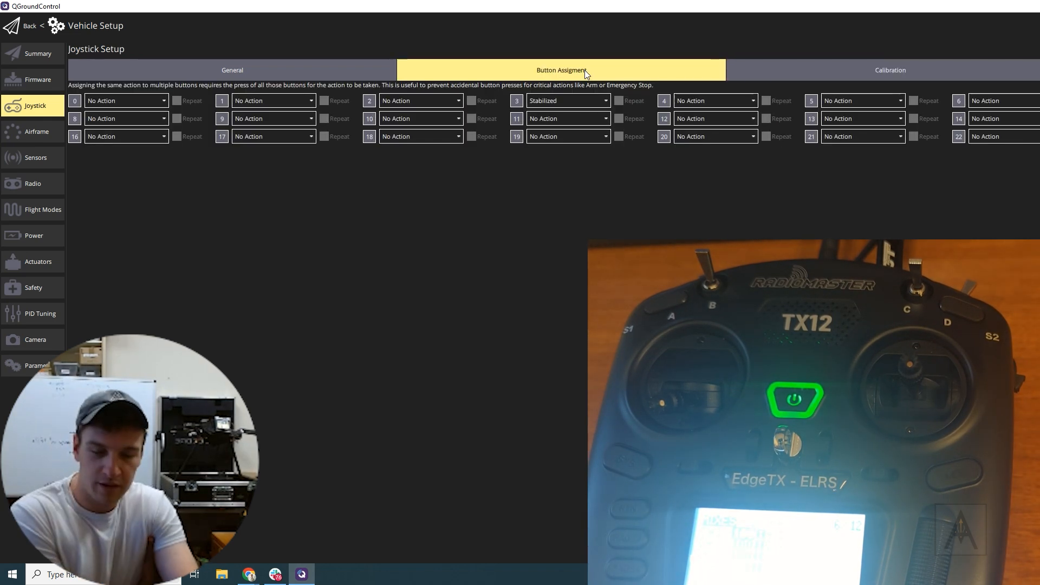